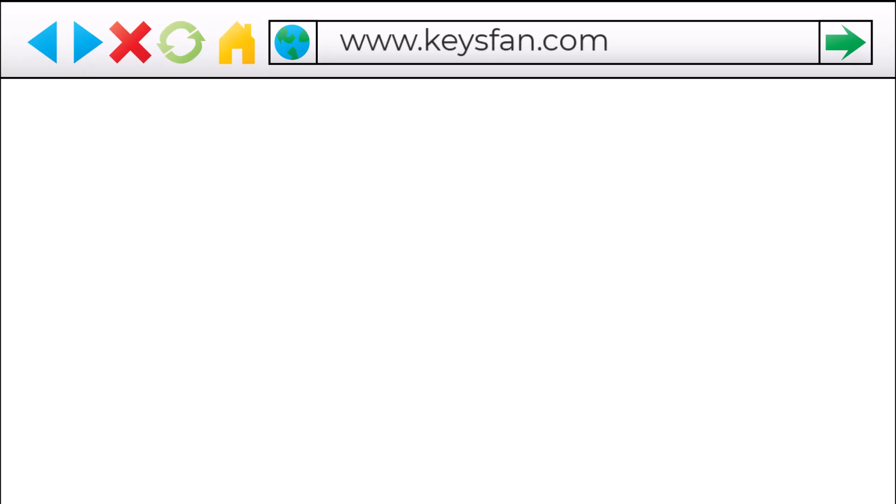
Browse the keysfan.com homepage's Best Selling and Top Featured sections down to the footer and back.
left_click(843, 42)
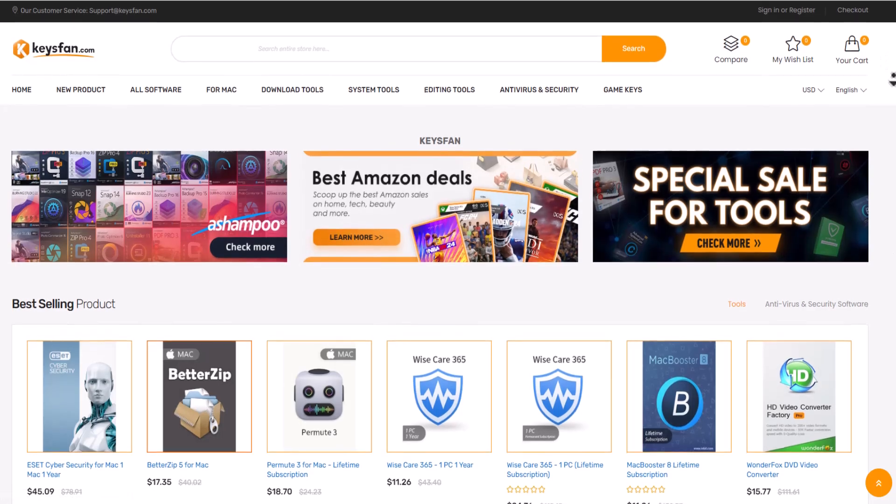
scroll("down", 3)
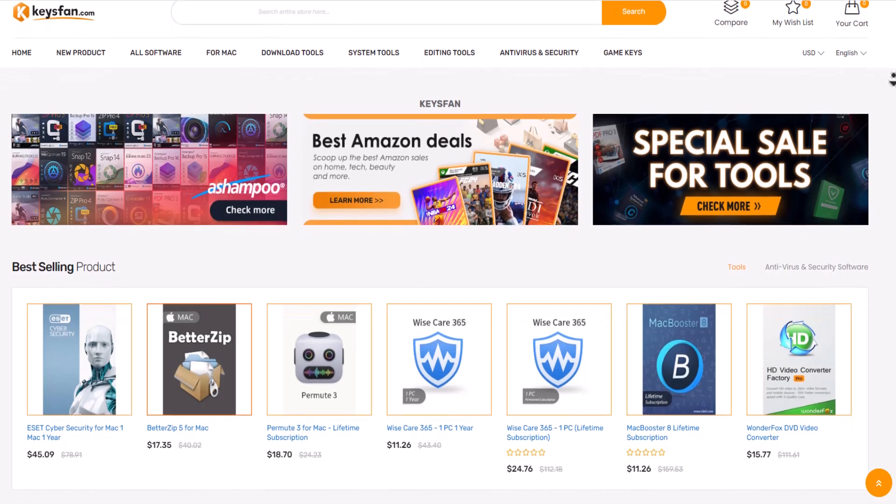
scroll("down", 3)
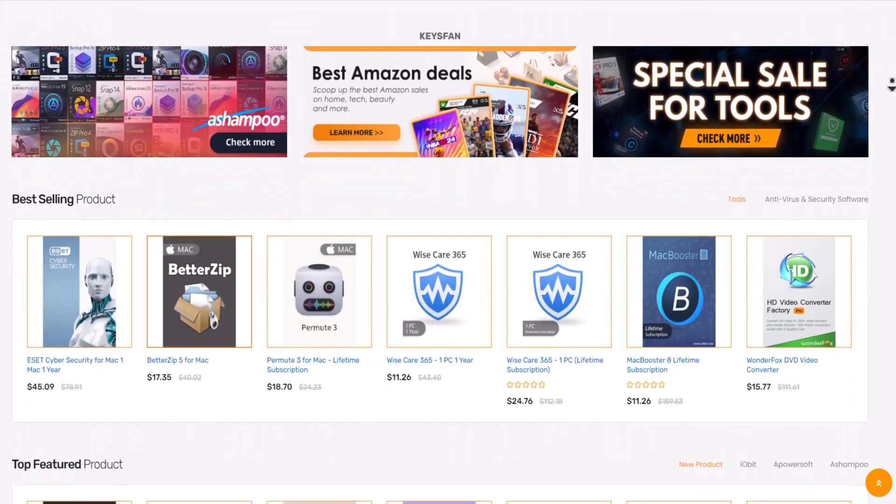
scroll("down", 3)
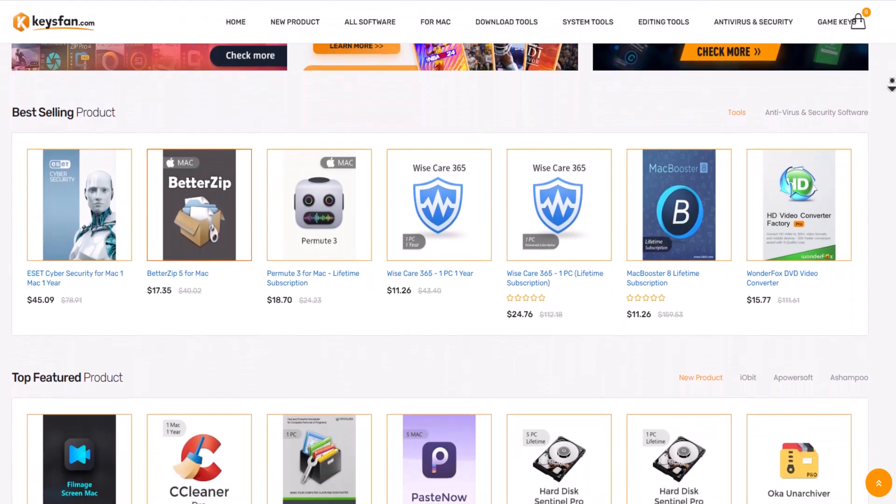
scroll("down", 3)
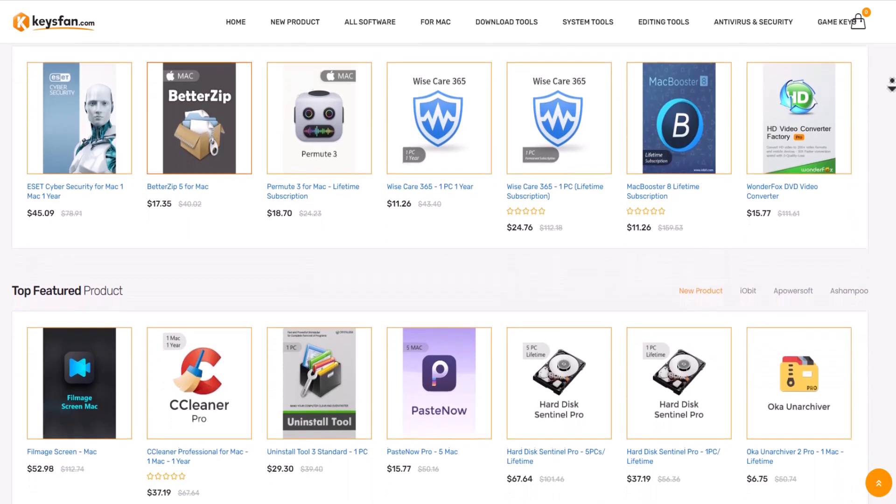
scroll("down", 3)
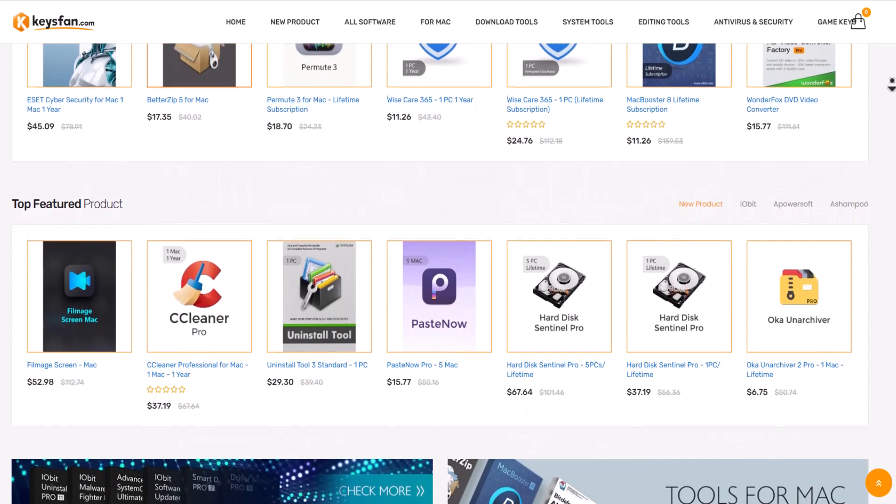
scroll("down", 3)
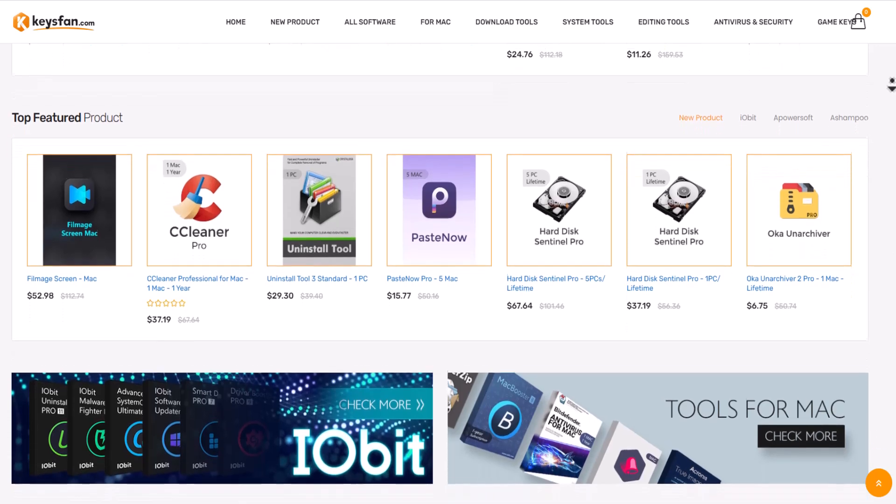
scroll("down", 3)
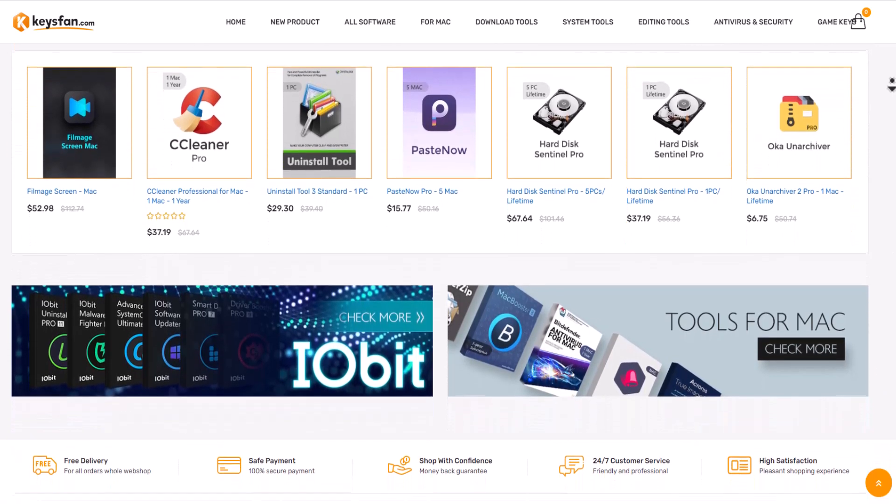
scroll("down", 3)
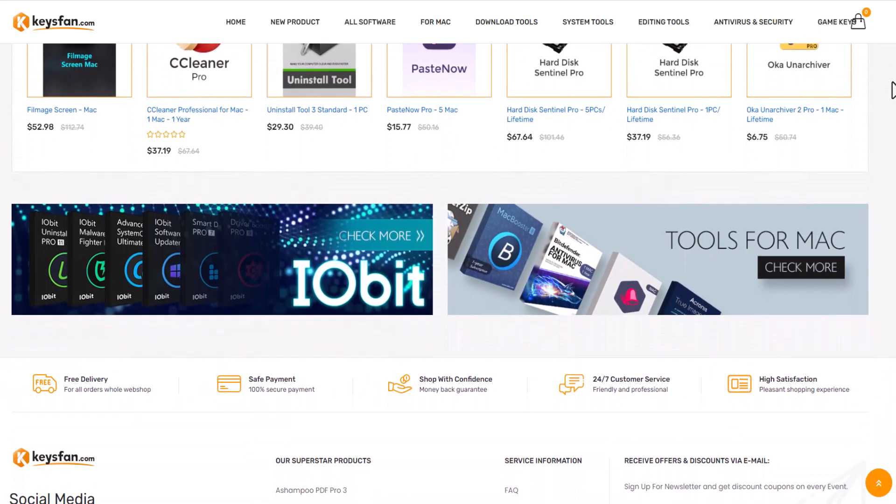
scroll("up", 3)
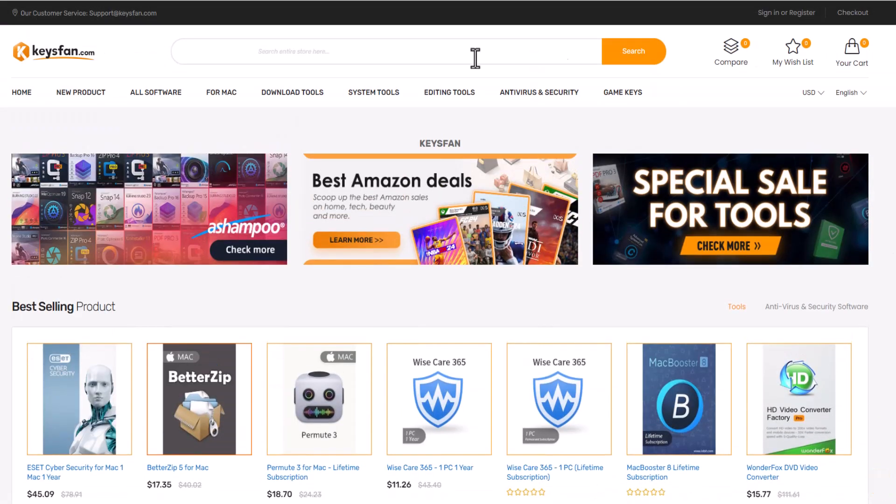
mouse_move(80, 92)
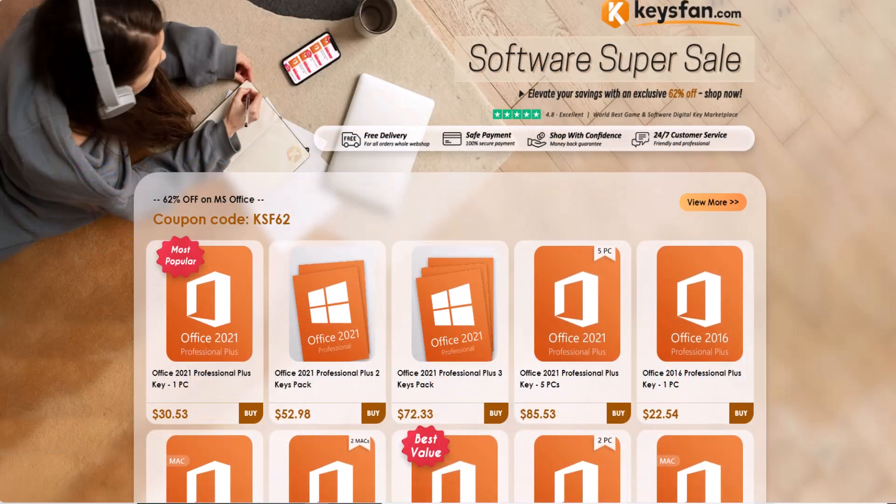
Scroll through the Software Super Sale promo page, noting the KSF62 coupon offer.
scroll("down", 3)
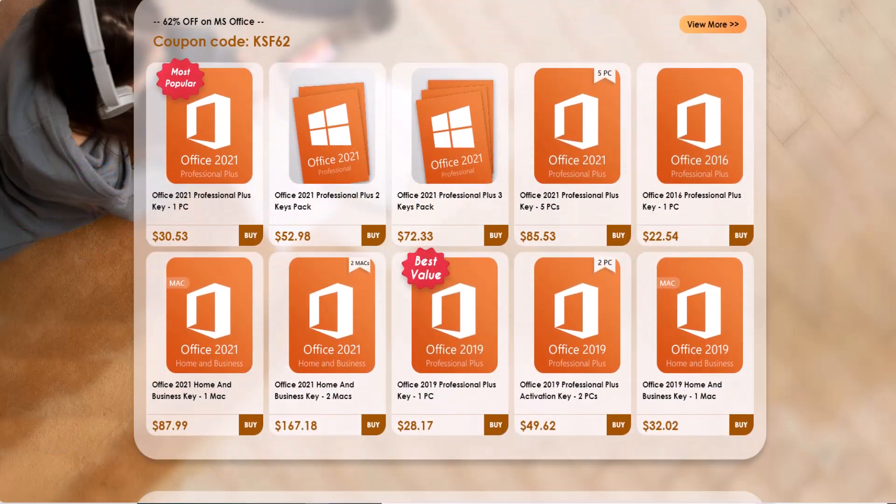
scroll("down", 3)
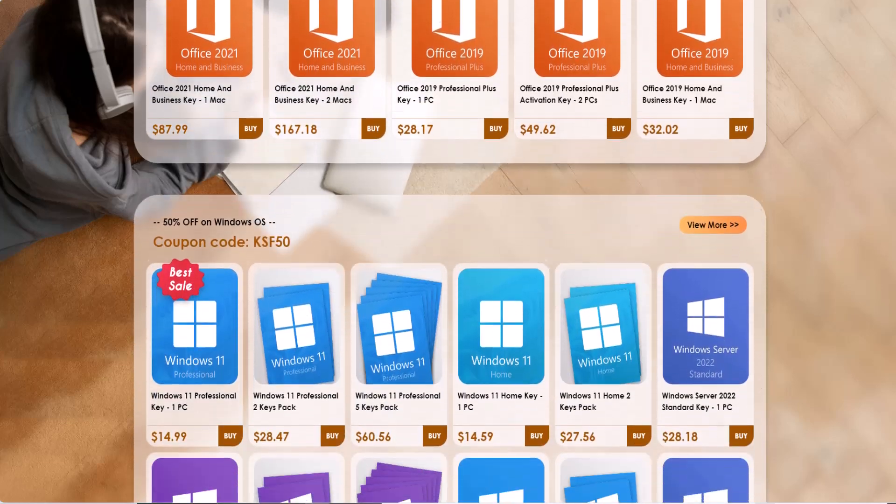
scroll("down", 3)
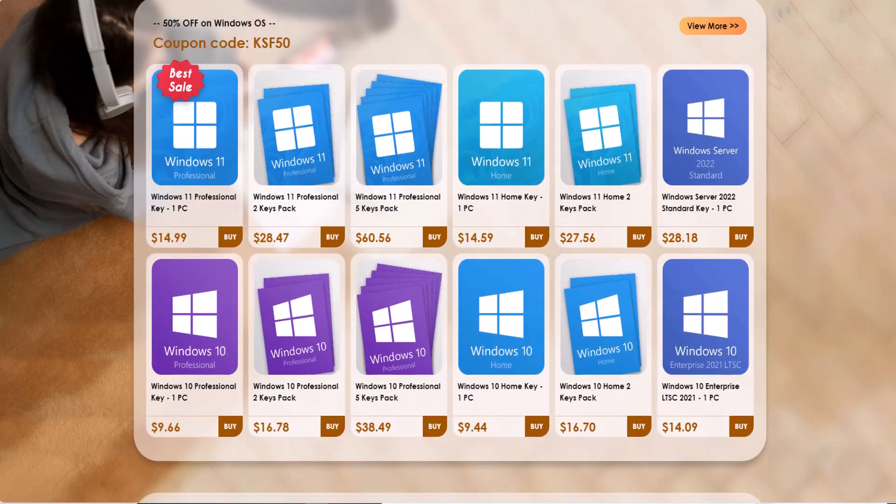
scroll("down", 3)
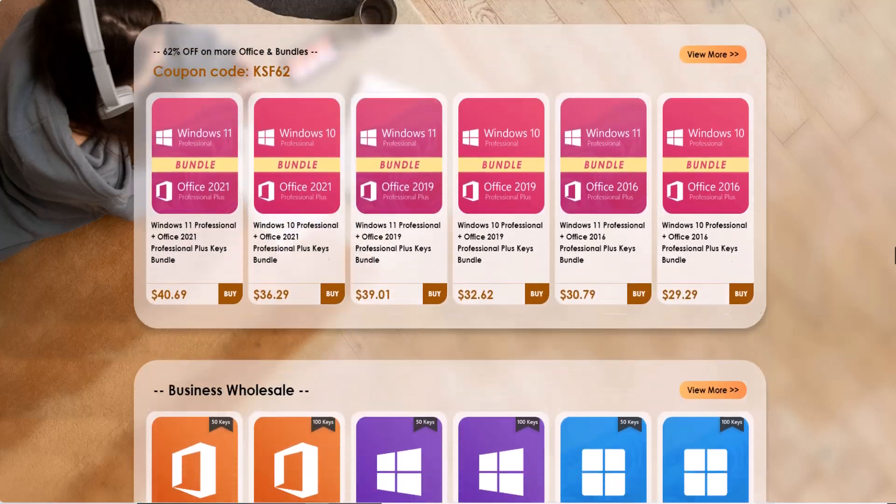
scroll("down", 3)
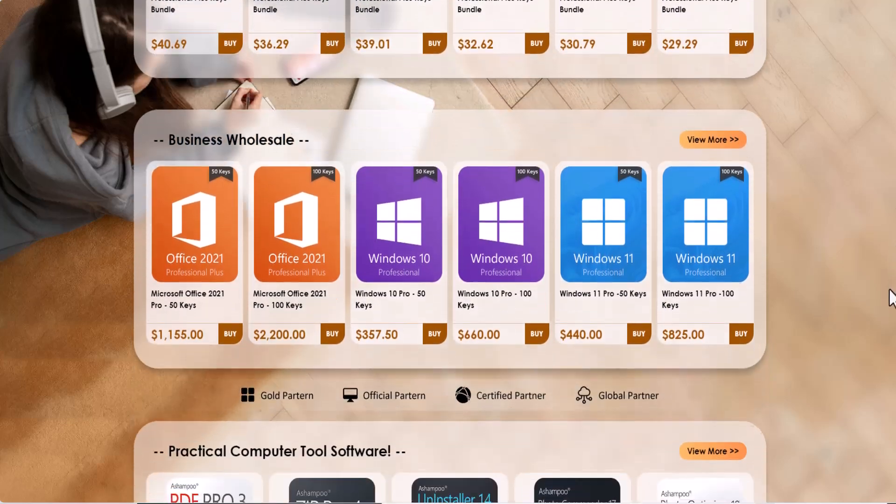
scroll("down", 3)
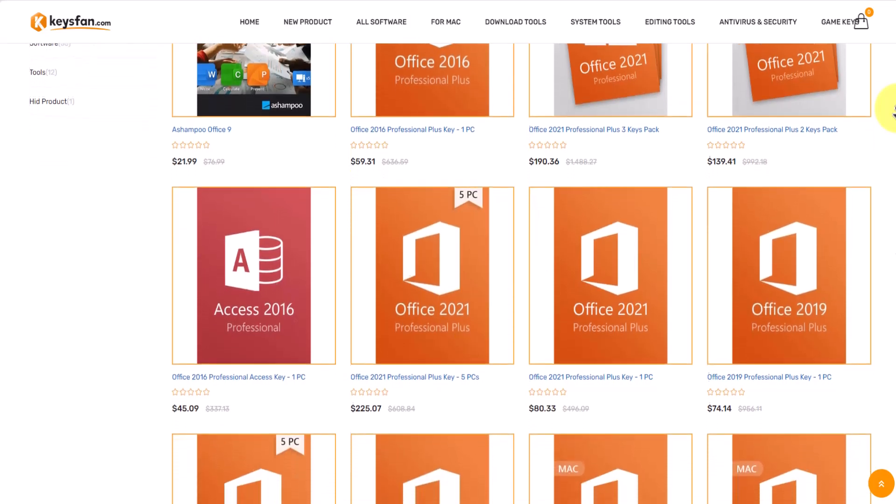
Review the Office 2021 Professional Plus Key - 1 PC product details before adding it to cart.
scroll("down", 3)
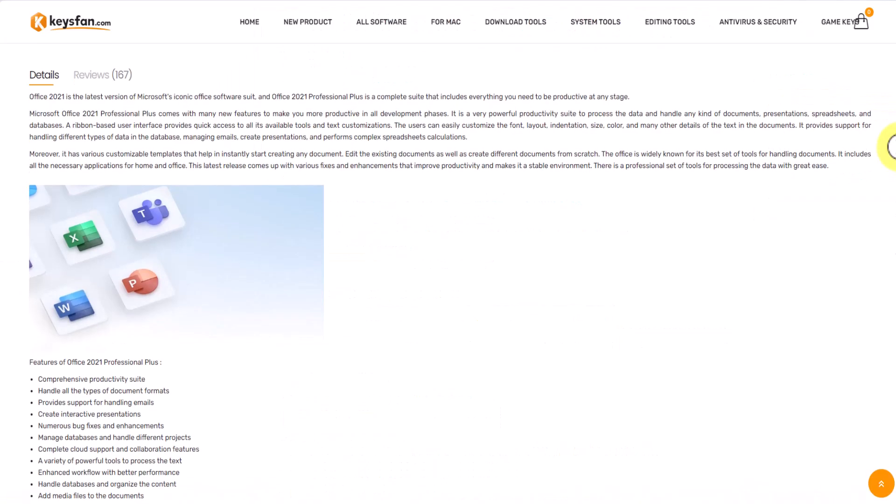
scroll("down", 3)
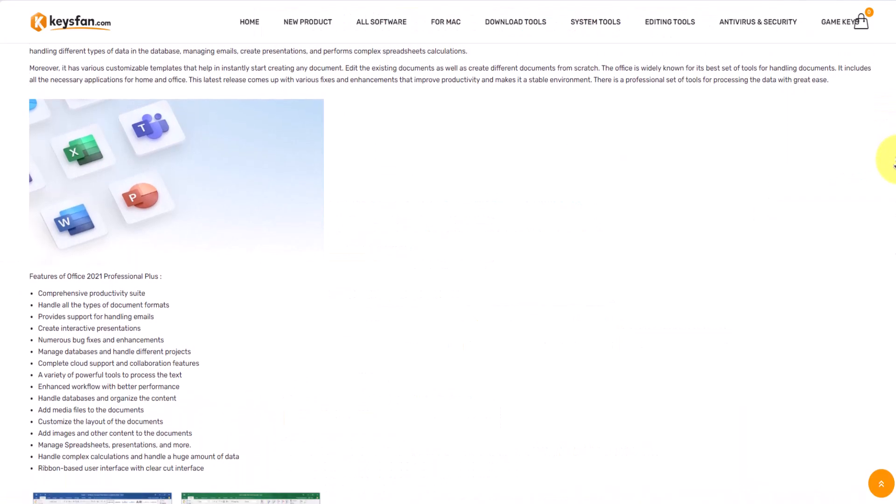
scroll("down", 3)
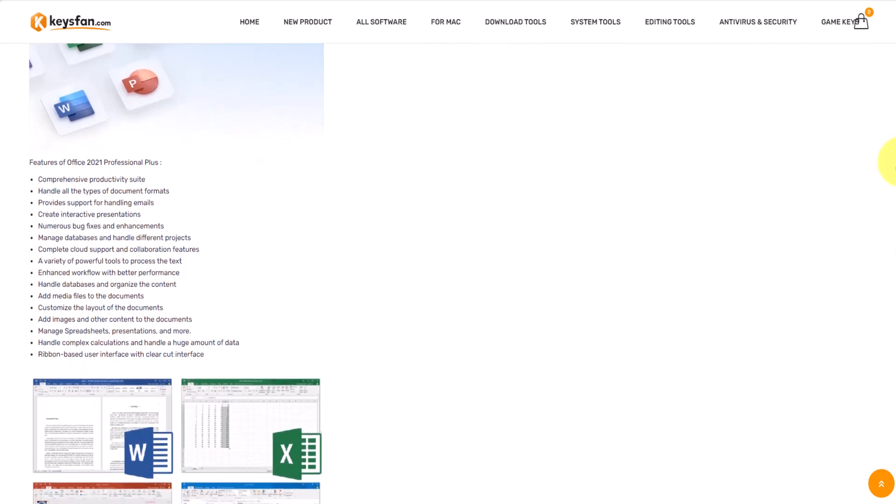
scroll("down", 3)
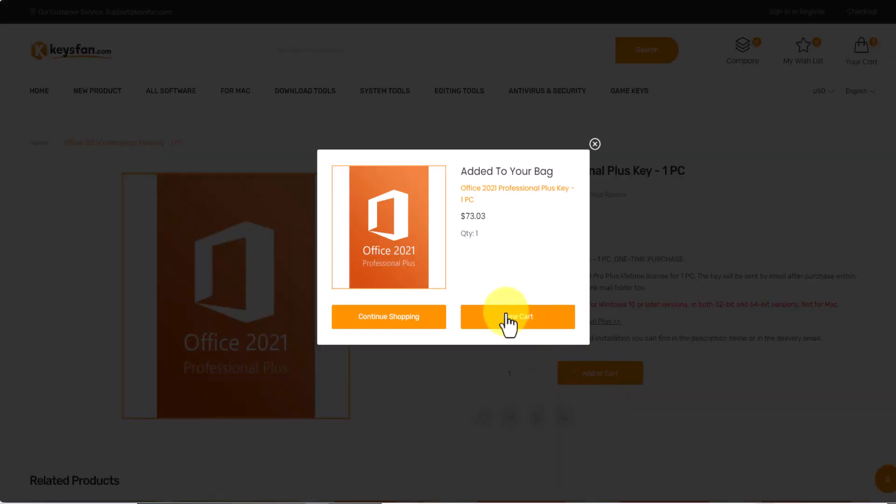
Apply coupon SKF62 in the cart, cutting the Office 2021 key total to $30.53.
left_click(517, 316)
type("SKF62")
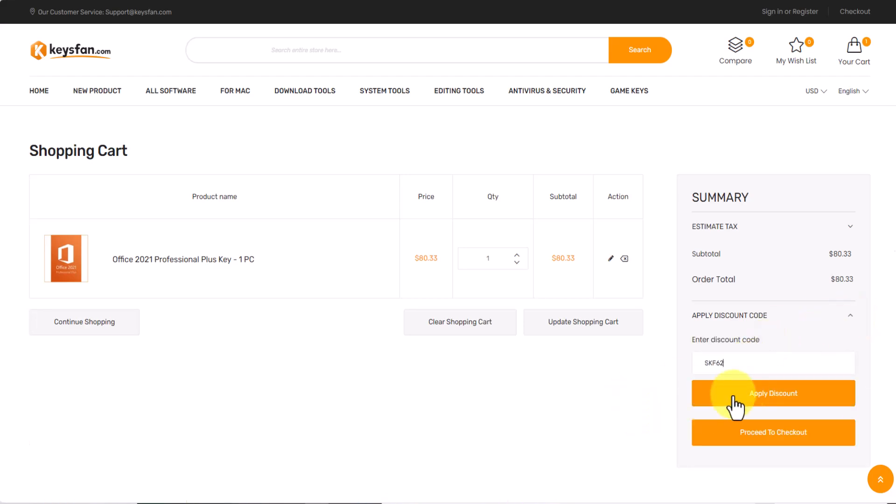
left_click(773, 393)
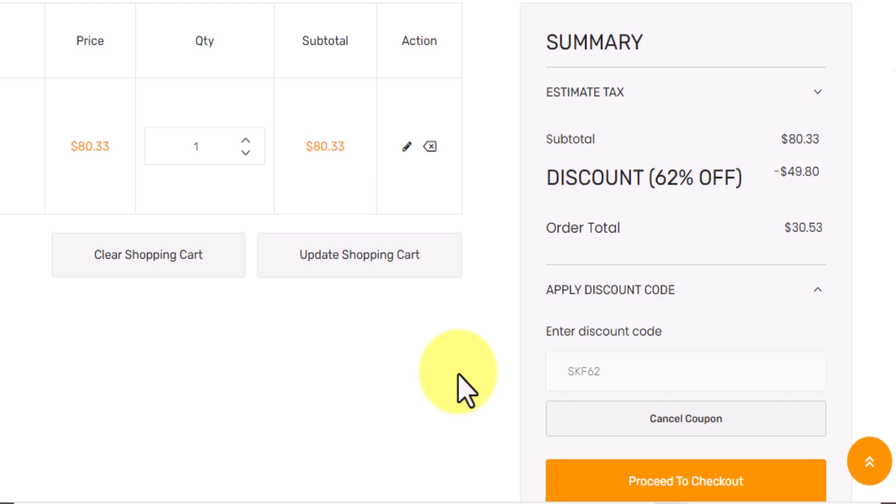
scroll("down", 3)
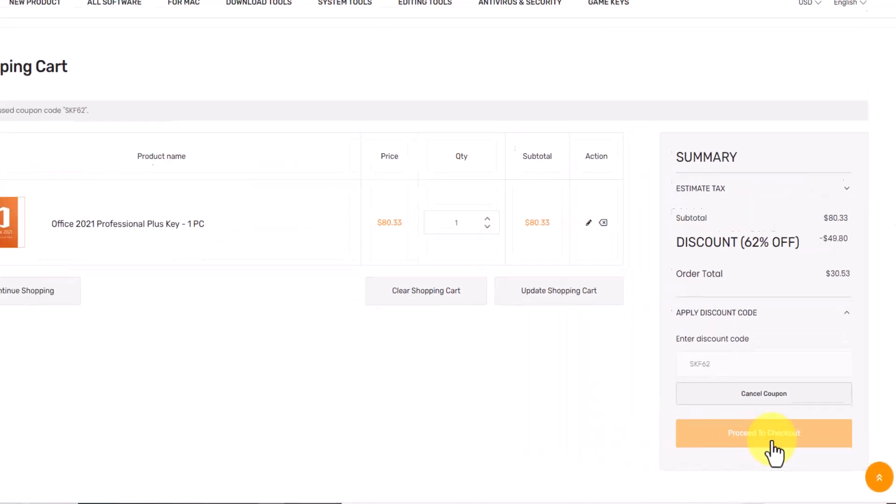
Fill in email, name, address and phone at checkout, choose CDZEPay, and place the order.
left_click(763, 433)
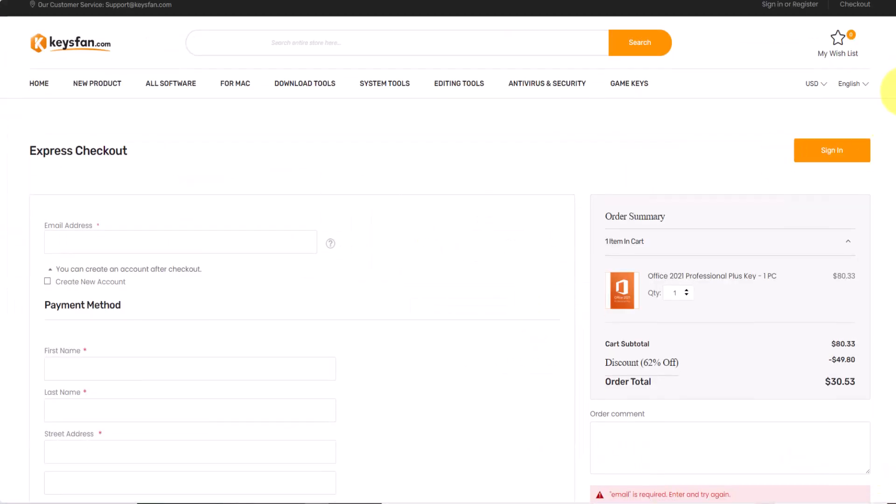
scroll("down", 3)
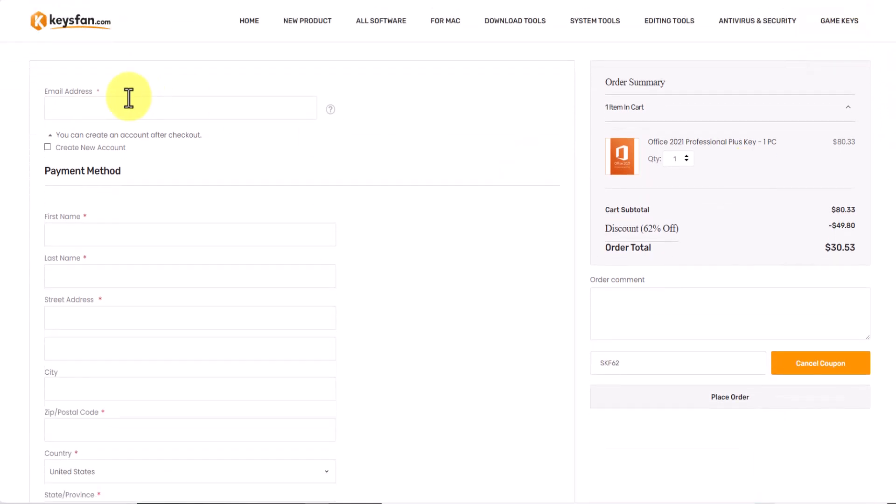
scroll("down", 3)
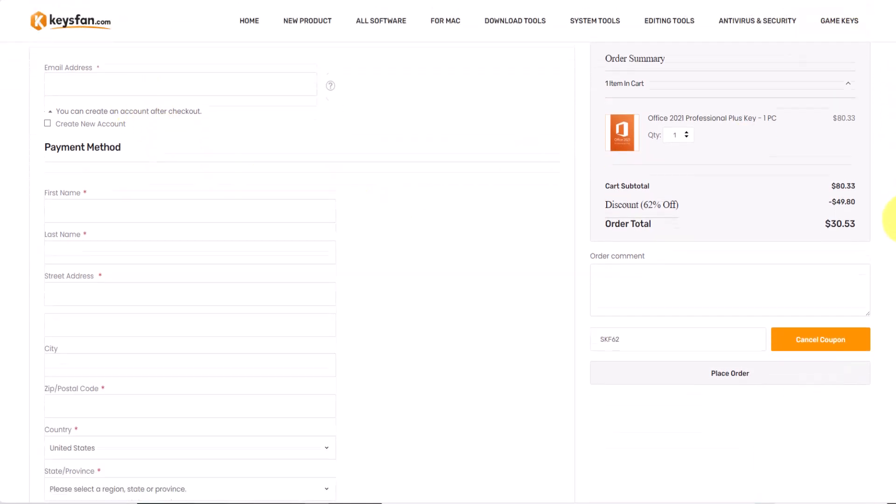
scroll("down", 3)
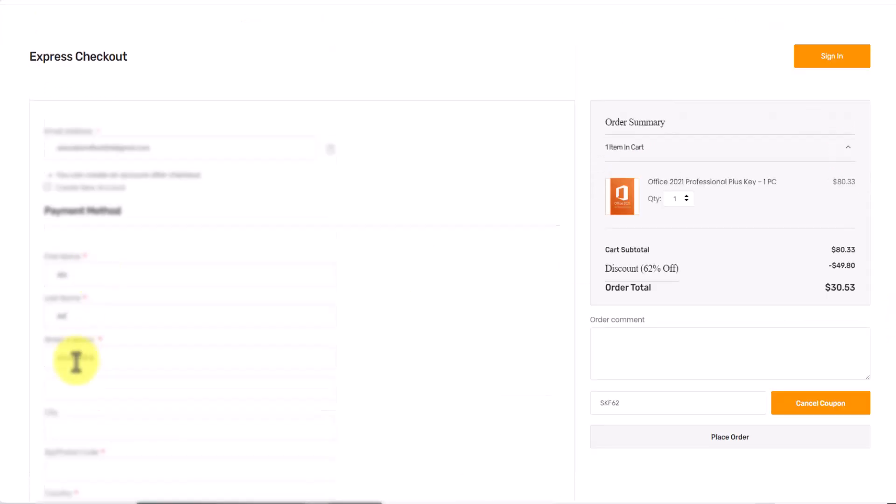
scroll("down", 3)
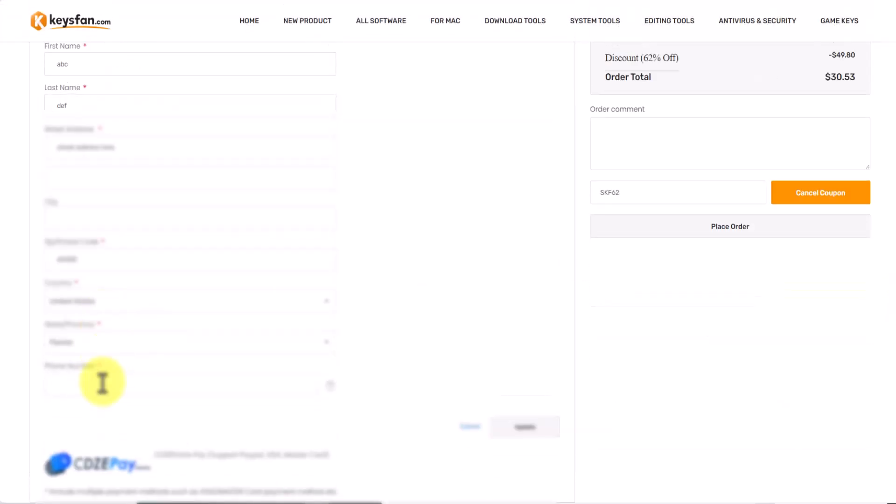
scroll("up", 3)
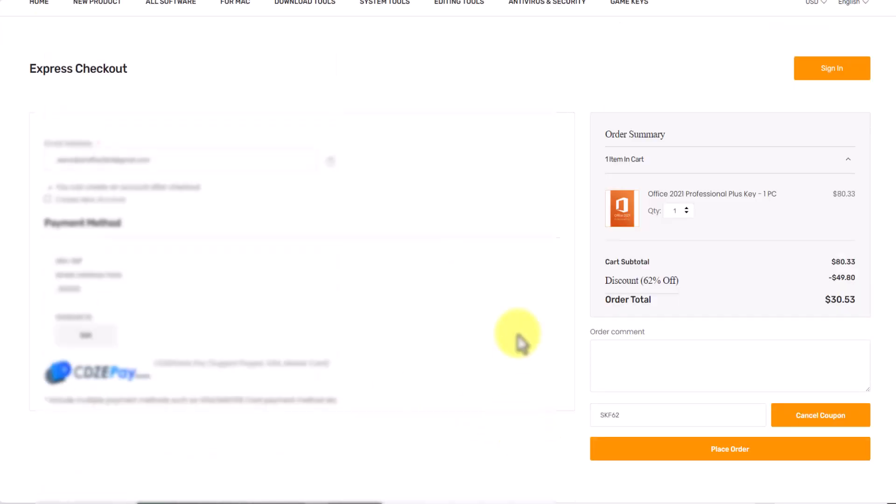
left_click(730, 448)
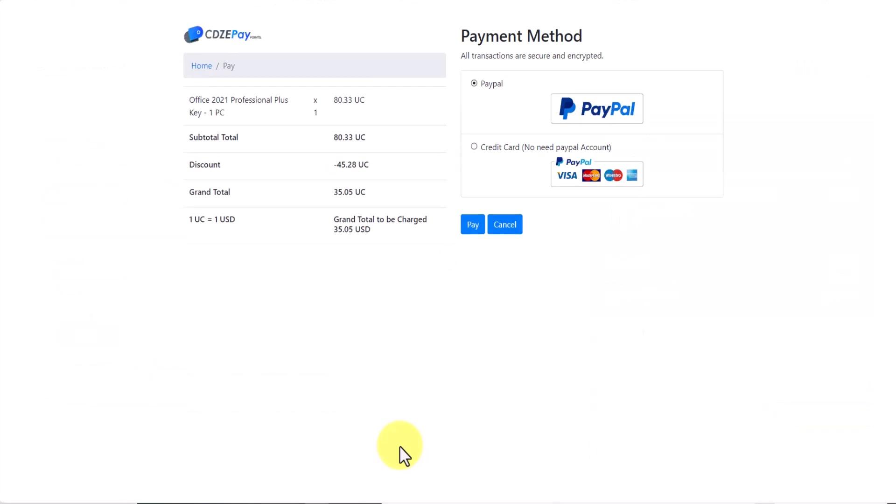
Pay the 35.05 USD total with Credit Card (No need paypal Account) on CDZEPay.
left_click(473, 146)
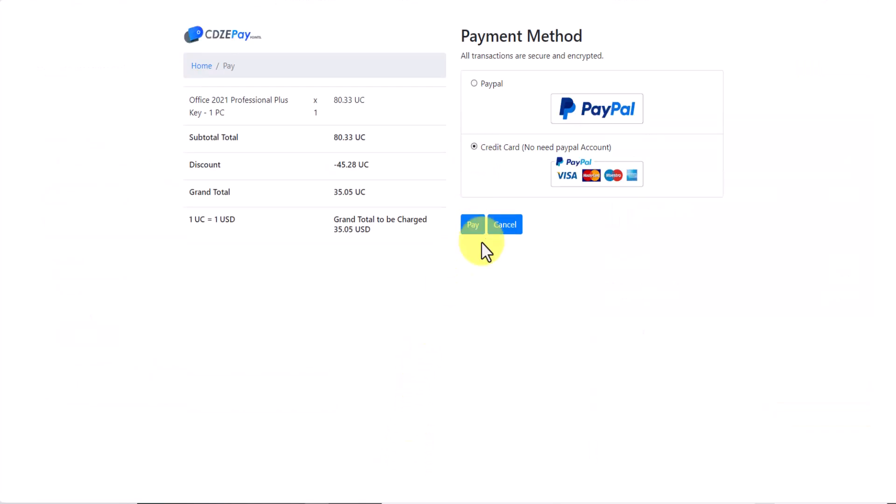
left_click(473, 224)
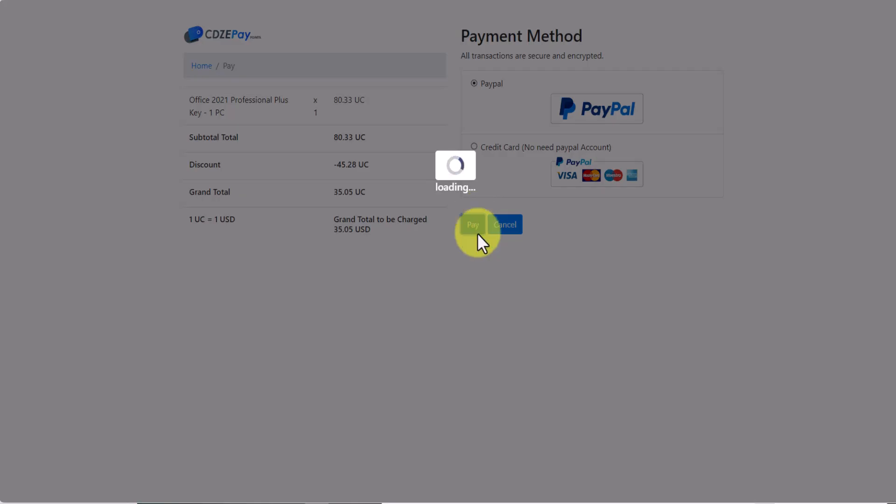
left_click(473, 224)
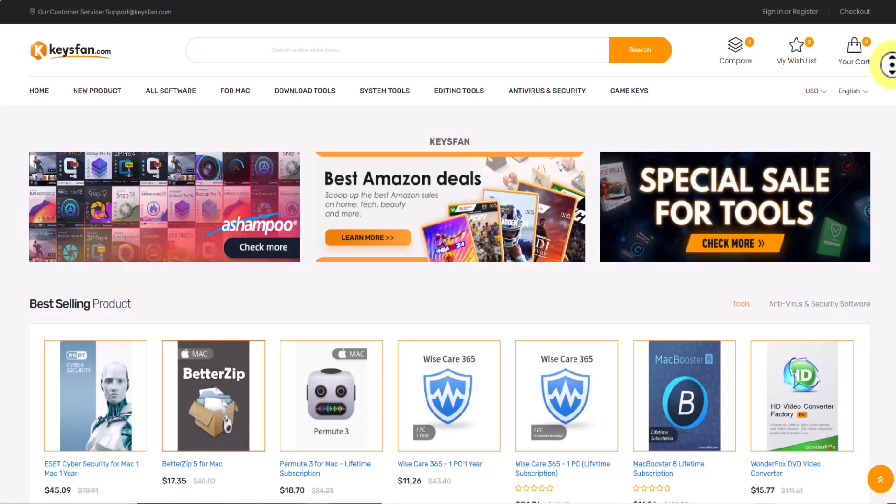
scroll("down", 3)
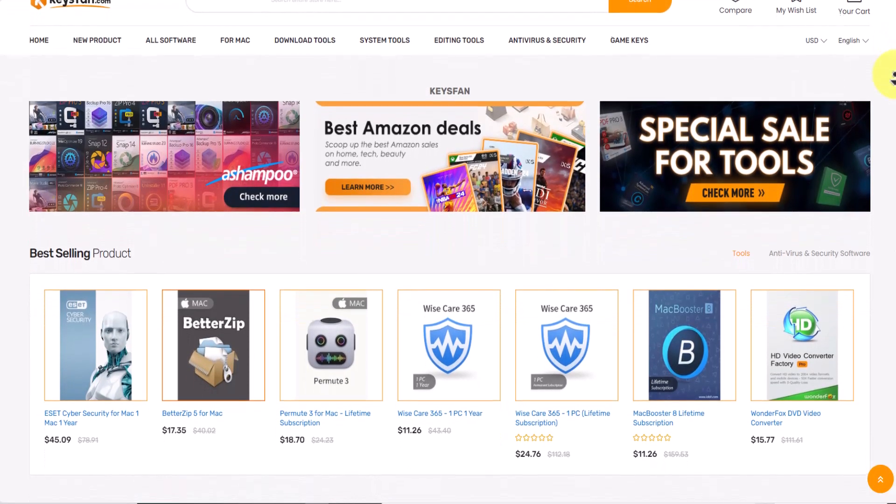
scroll("down", 3)
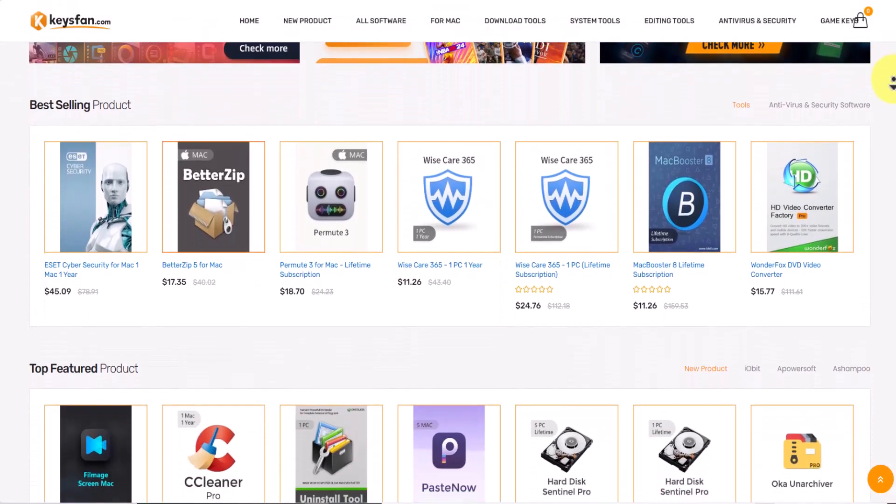
scroll("down", 3)
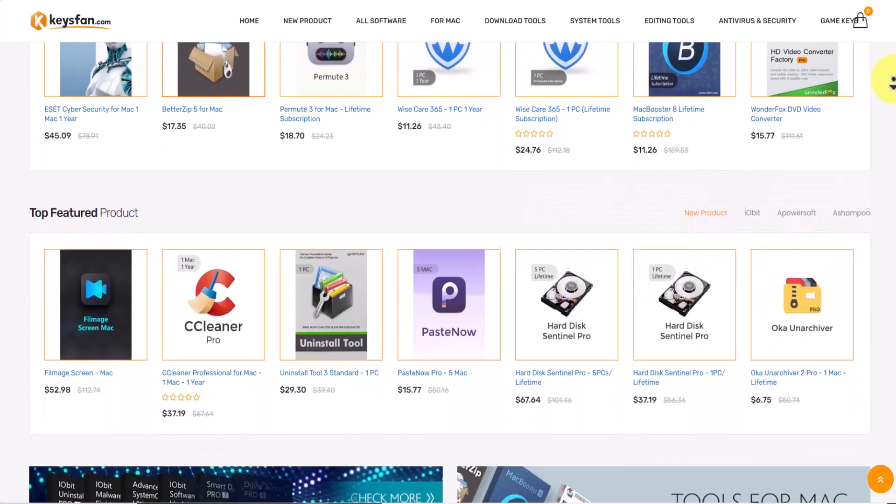
scroll("down", 3)
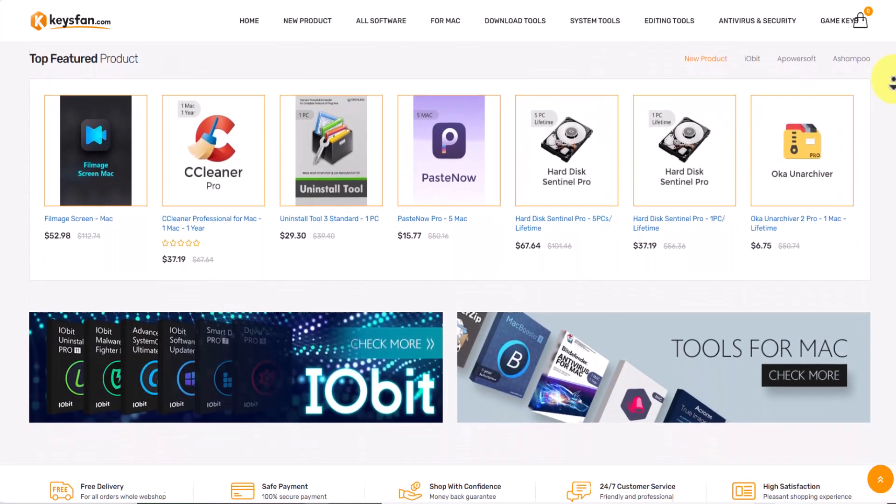